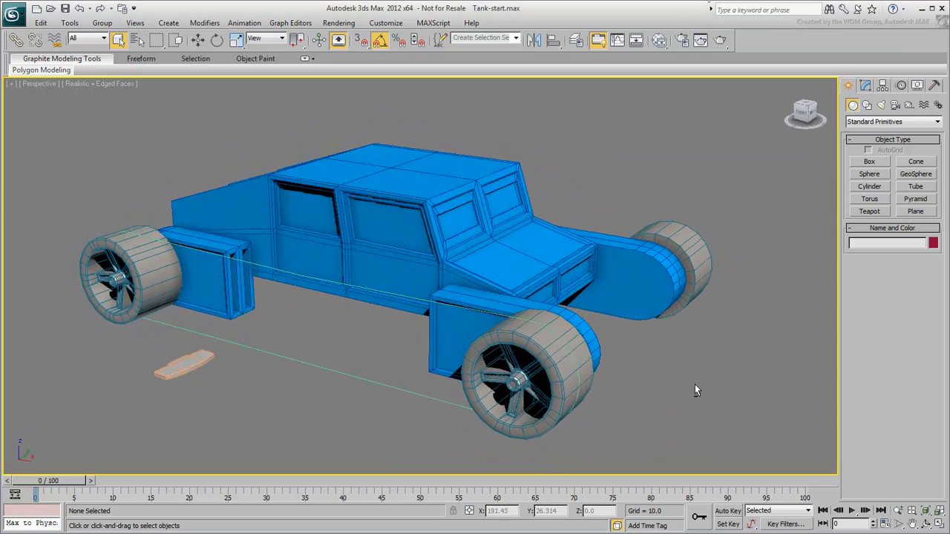
# Step: Create helper Dummy001 and path-constrain it to Path001 around the tank
pyautogui.moveTo(696, 389); pyautogui.dragTo(523, 415)
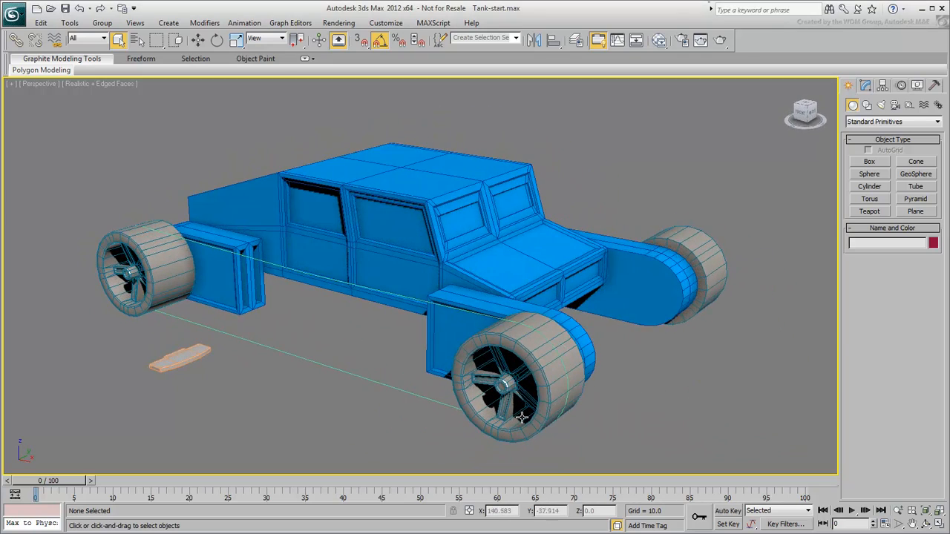
pyautogui.click(182, 356)
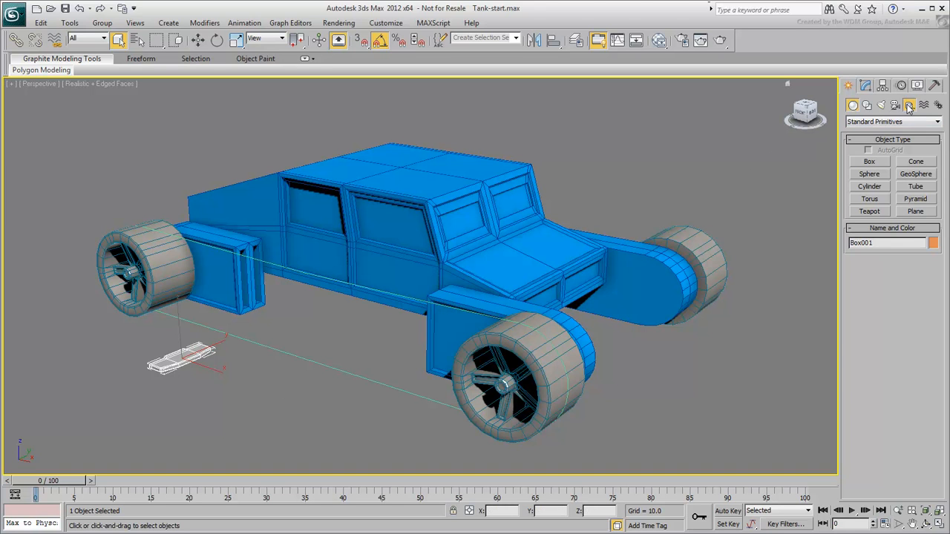
pyautogui.click(896, 104)
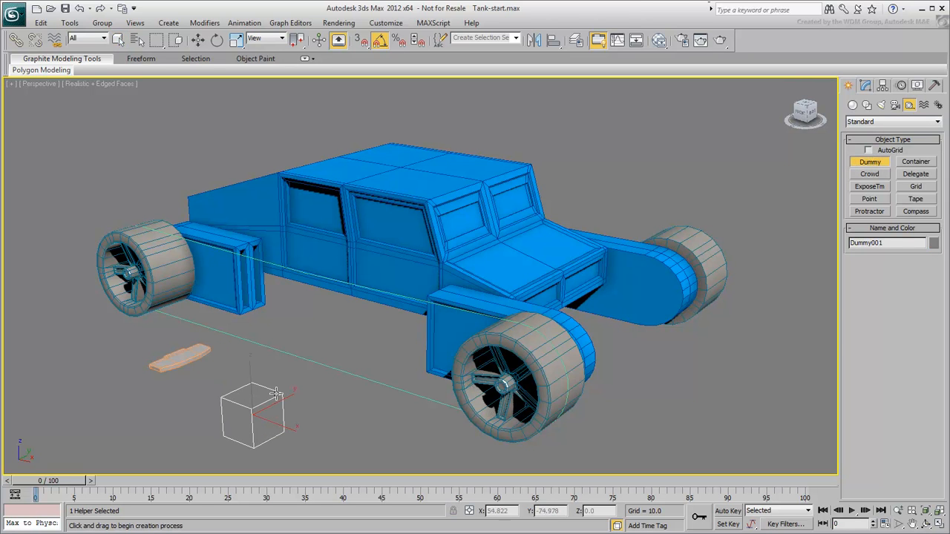
pyautogui.moveTo(318, 402)
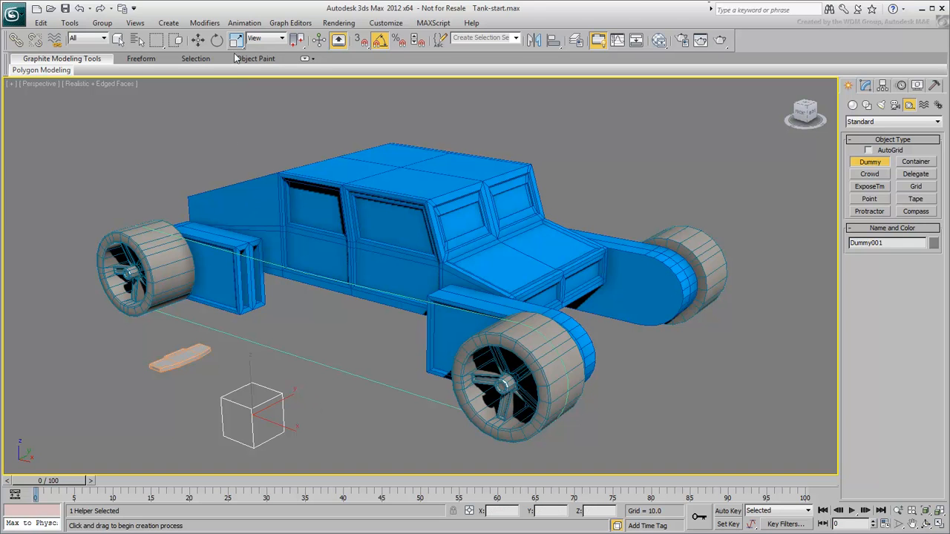
pyautogui.click(244, 22)
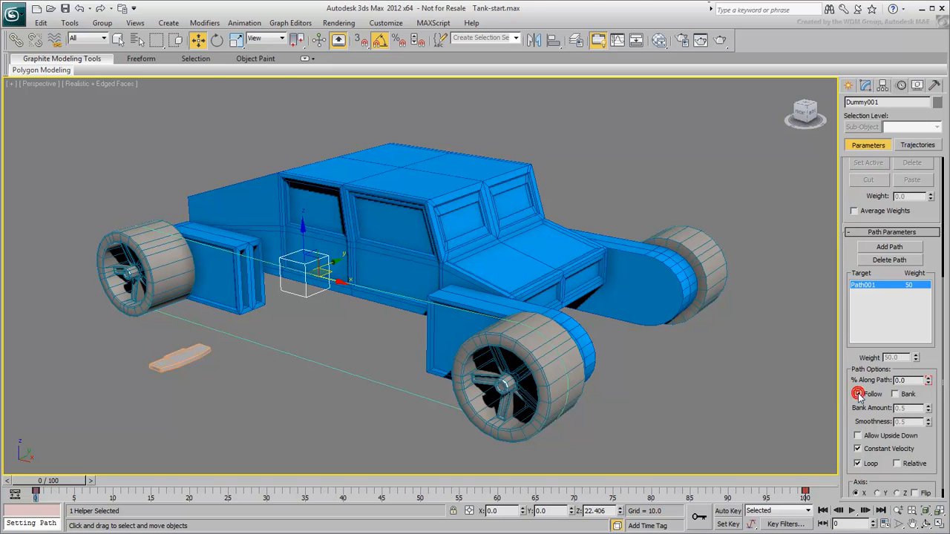
# Step: Enable Follow on Dummy001's path constraint and scrub the timeline forward and back to frame 0
pyautogui.click(858, 394)
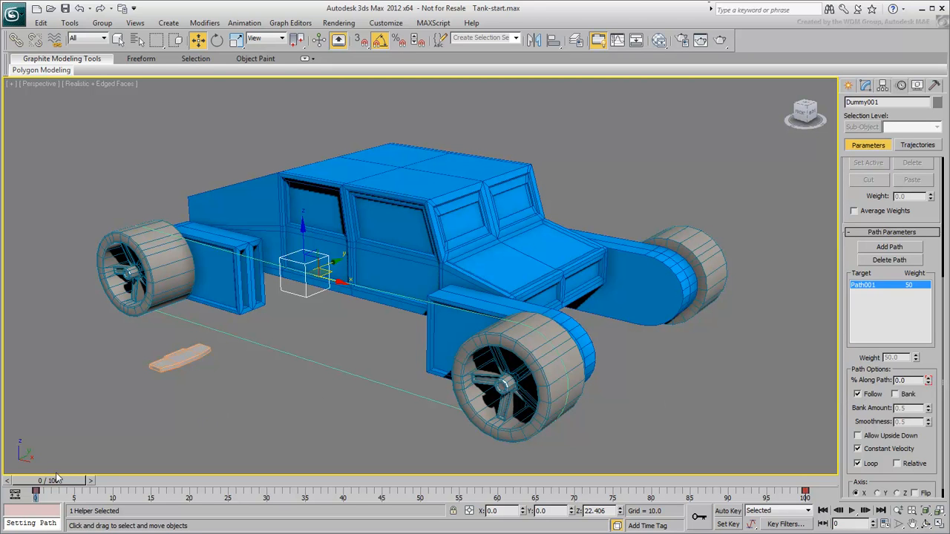
pyautogui.moveTo(36, 492); pyautogui.dragTo(189, 492)
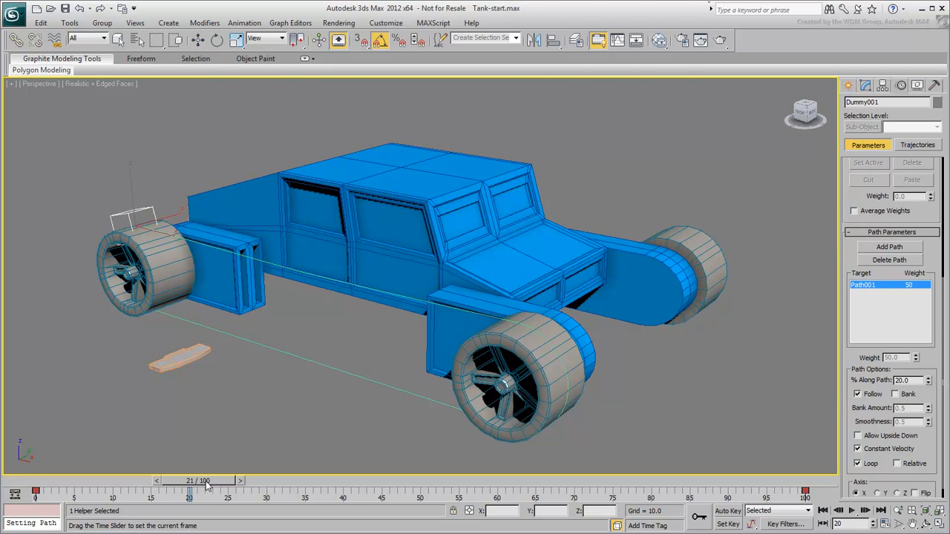
pyautogui.moveTo(208, 488); pyautogui.dragTo(750, 487)
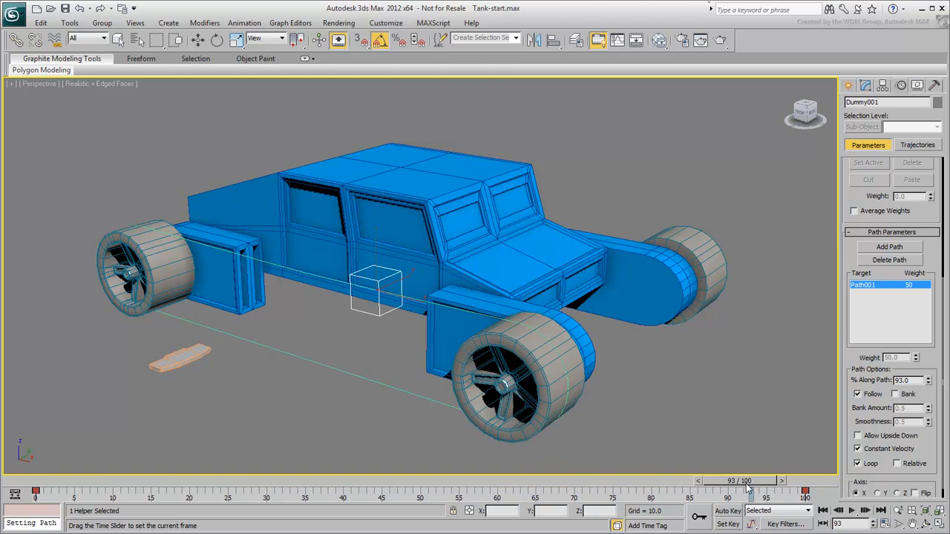
pyautogui.moveTo(749, 481); pyautogui.dragTo(704, 481)
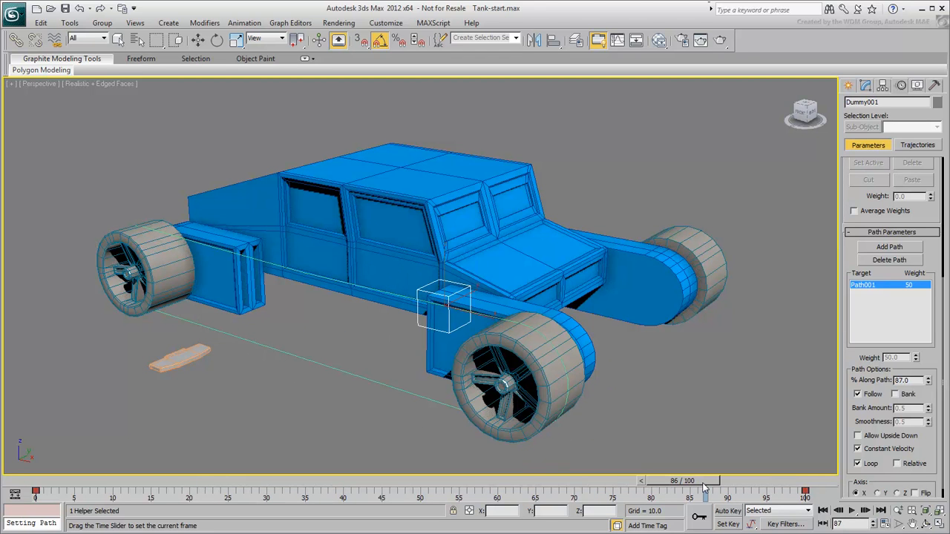
pyautogui.moveTo(706, 491); pyautogui.dragTo(36, 492)
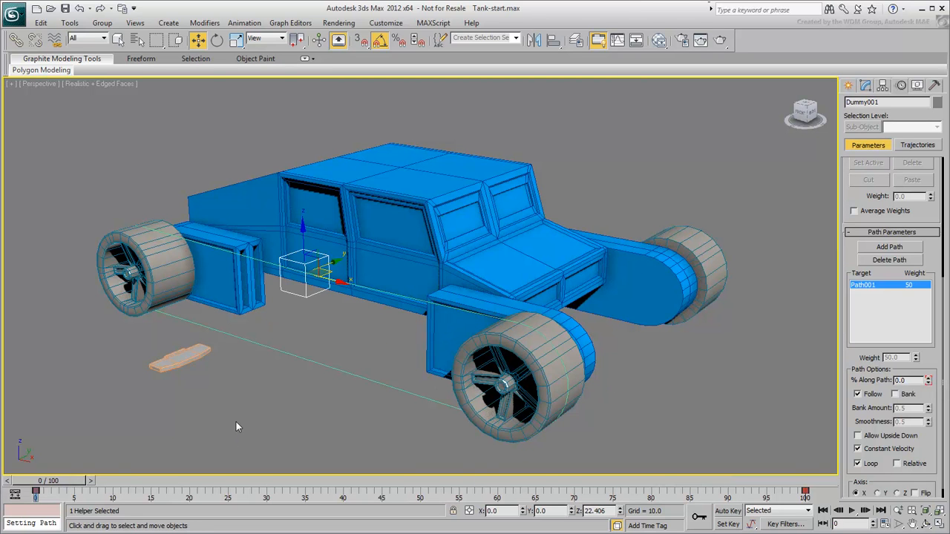
pyautogui.moveTo(256, 424)
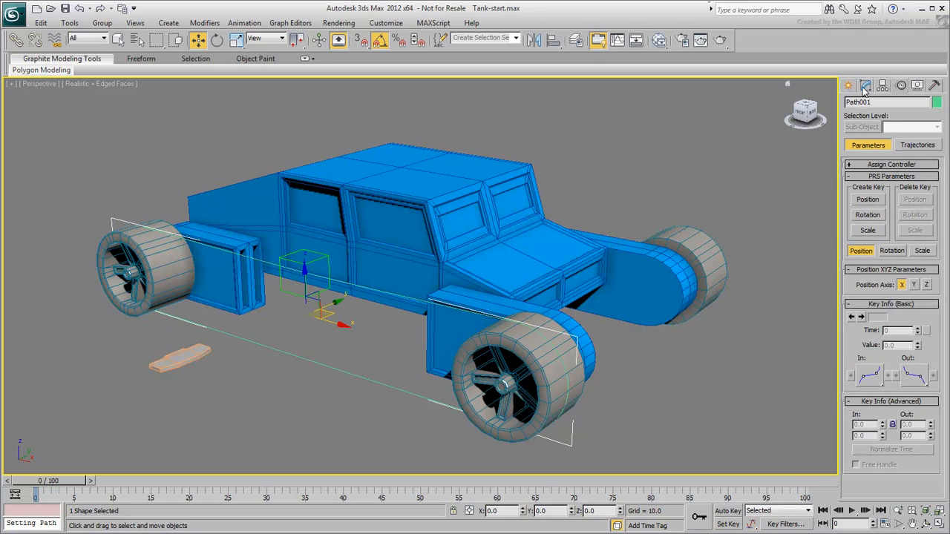
pyautogui.click(865, 85)
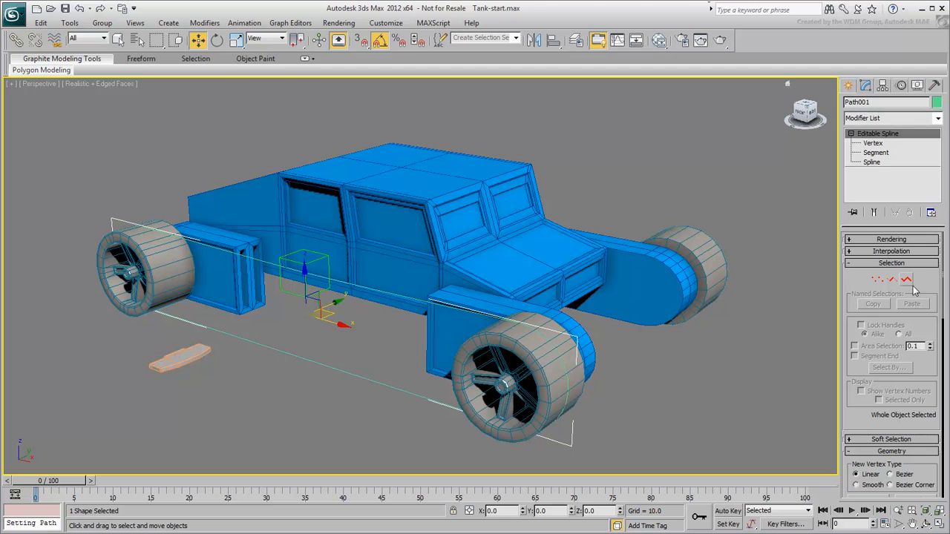
pyautogui.click(872, 161)
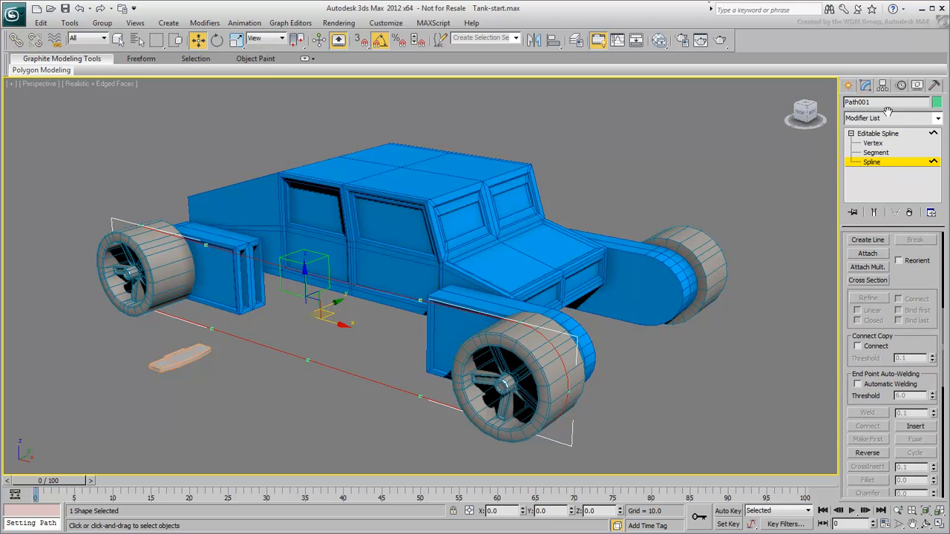
pyautogui.scroll(-3)
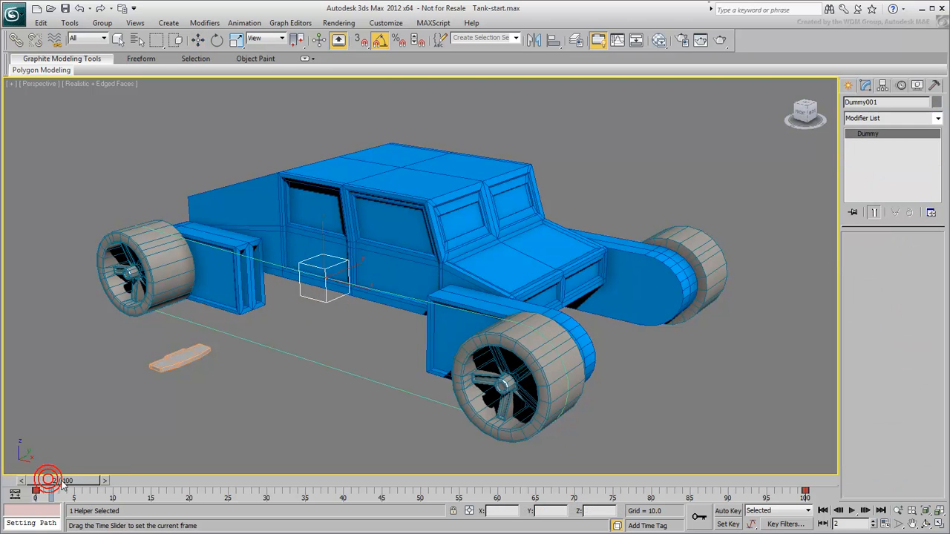
pyautogui.moveTo(35, 490); pyautogui.dragTo(487, 481)
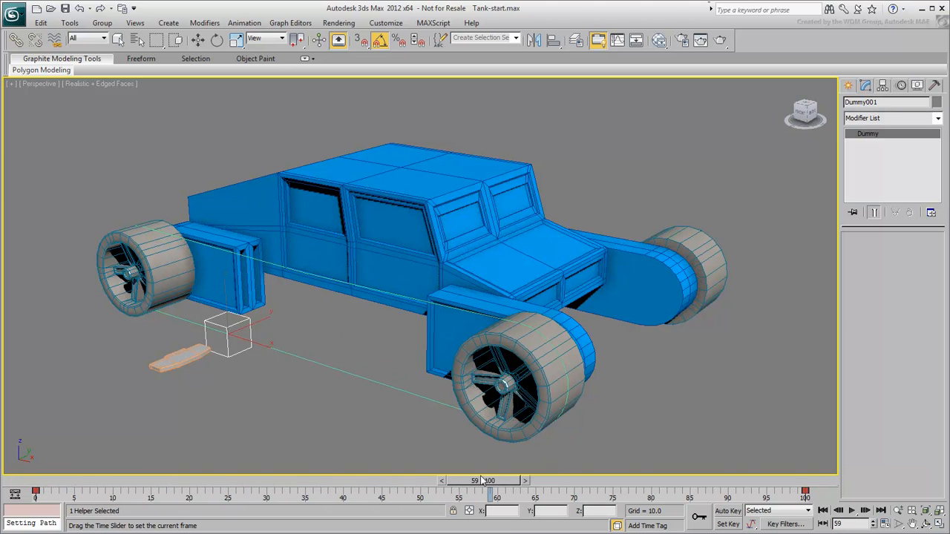
pyautogui.moveTo(486, 481); pyautogui.dragTo(712, 481)
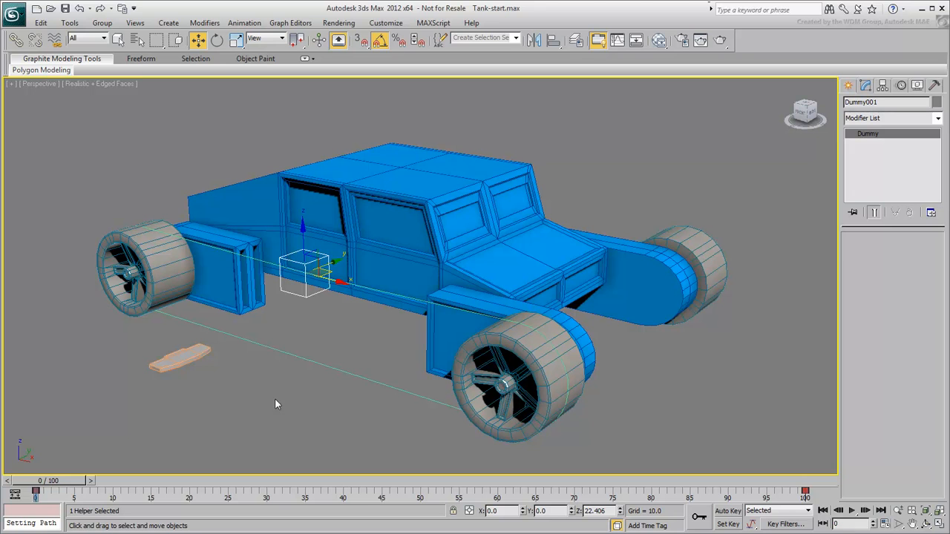
pyautogui.moveTo(190, 352)
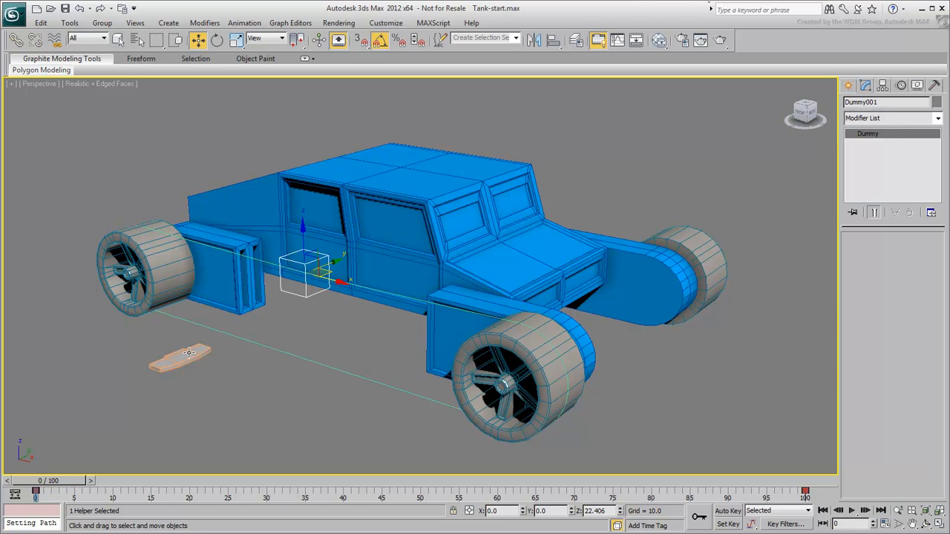
pyautogui.click(181, 360)
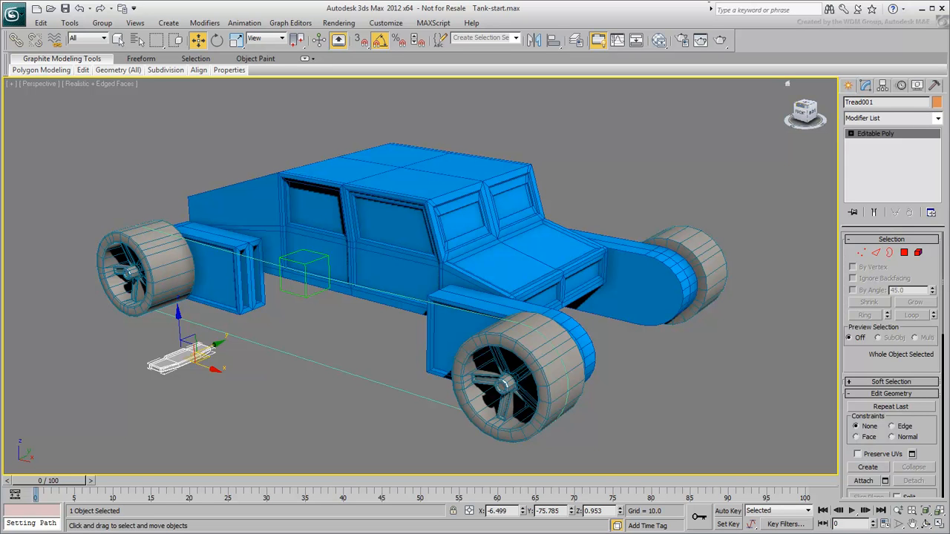
pyautogui.moveTo(804, 111)
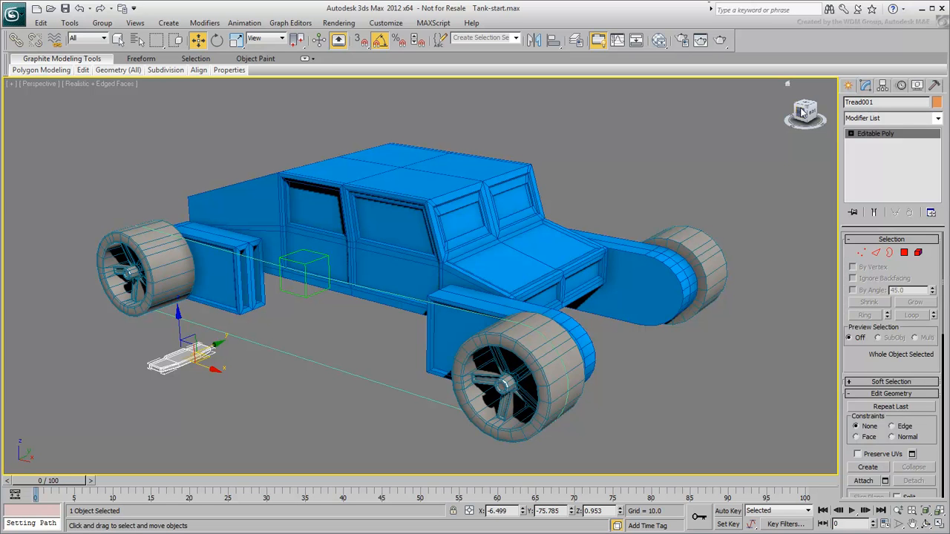
pyautogui.moveTo(693, 123)
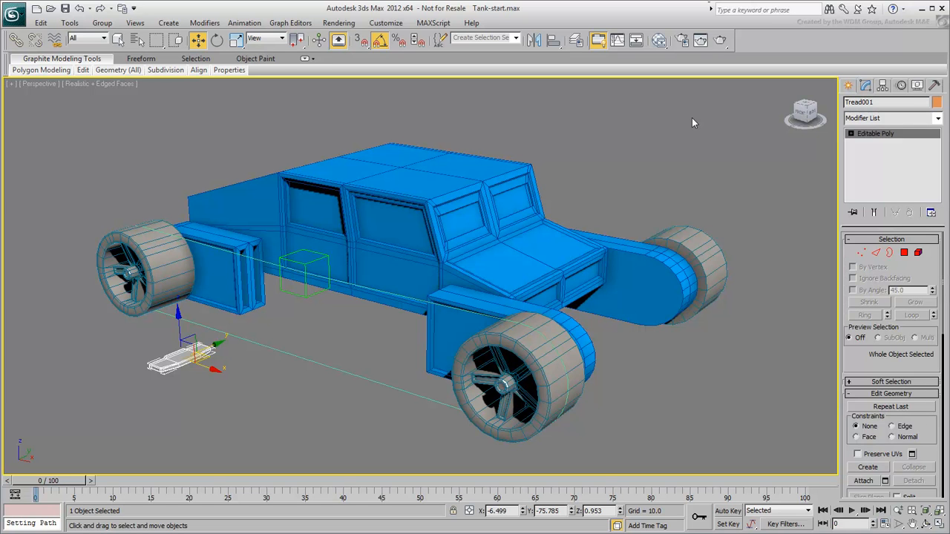
pyautogui.moveTo(135, 391)
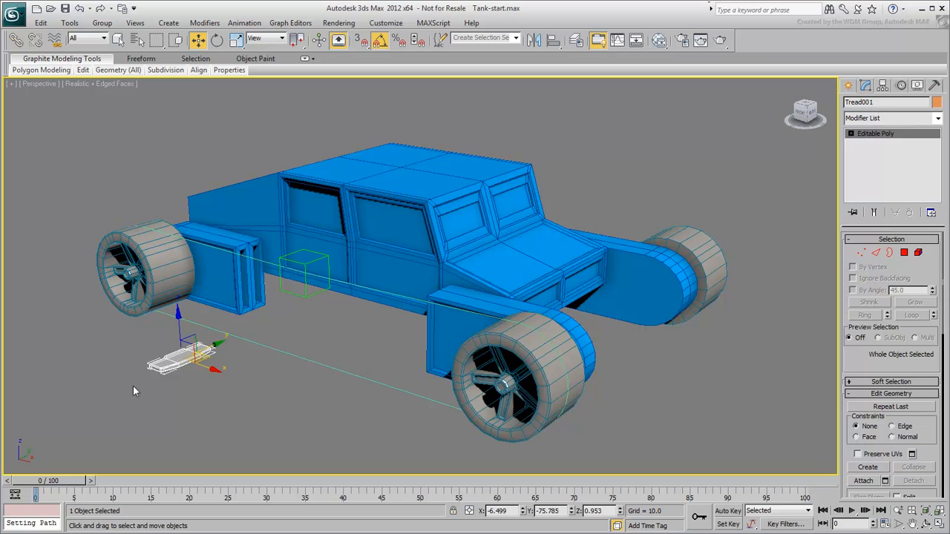
pyautogui.moveTo(19, 515)
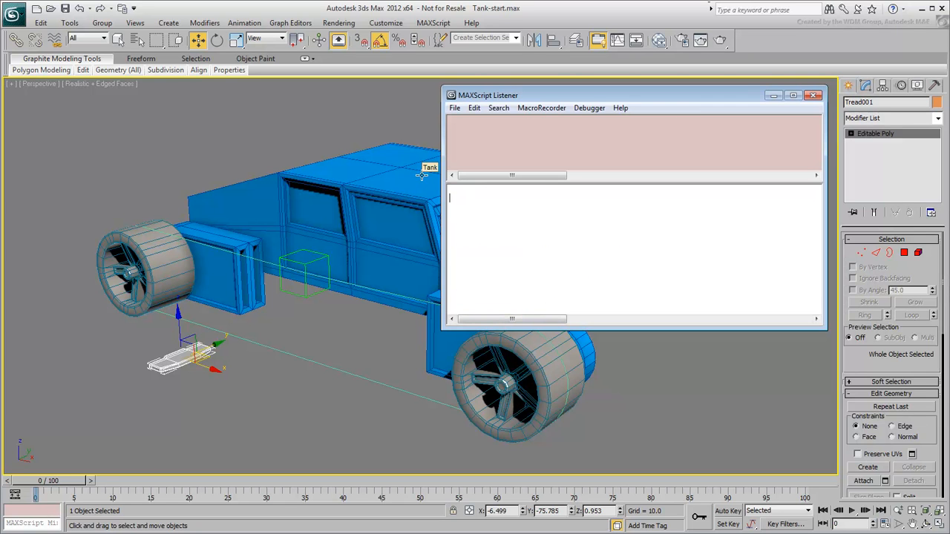
pyautogui.moveTo(399, 128)
pyautogui.write('$Tread001.pos.controller=copy $')
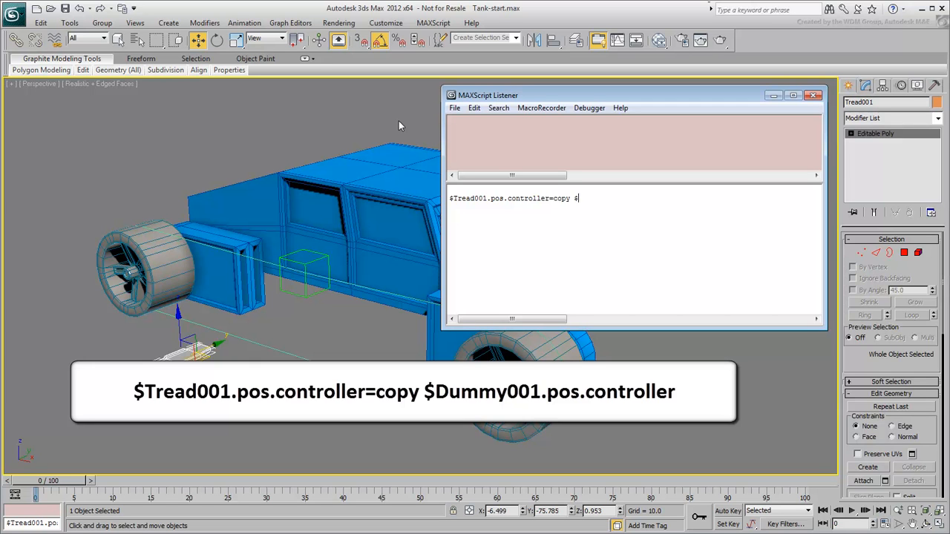
# Step: Run $Tread001.pos.controller=copy $Dummy001.pos.controller in the Listener and scrub to verify the tread follows
pyautogui.write('Dummy001')
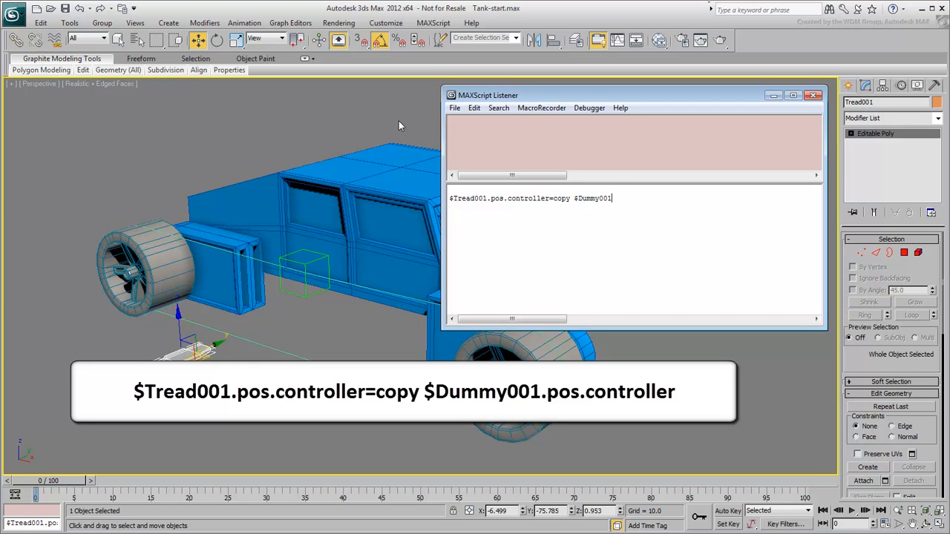
pyautogui.write('.pos.controller')
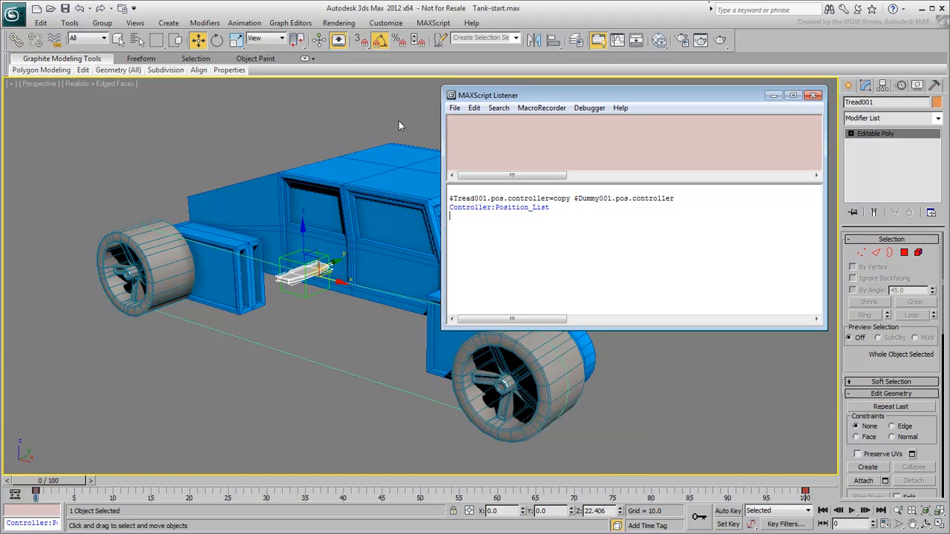
pyautogui.moveTo(35, 492); pyautogui.dragTo(100, 493)
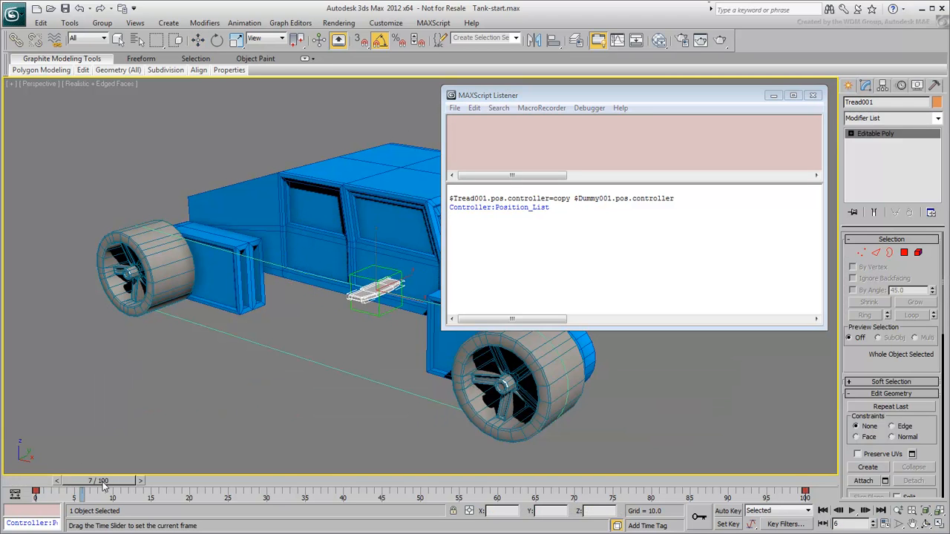
pyautogui.moveTo(104, 492); pyautogui.dragTo(205, 492)
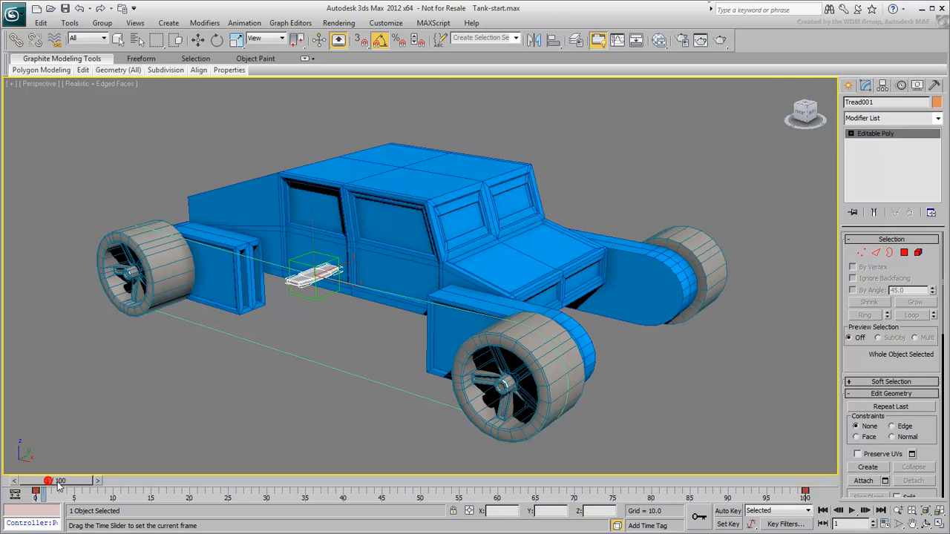
# Step: Scrub the timeline, then set Tread001's % Along Path back to 0 at frame 0
pyautogui.moveTo(47, 480); pyautogui.dragTo(245, 494)
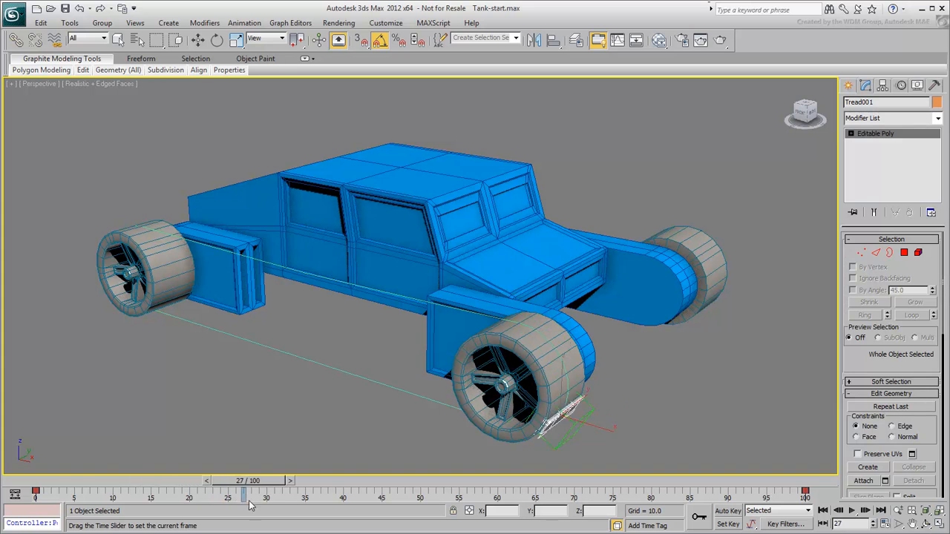
pyautogui.moveTo(245, 494); pyautogui.dragTo(82, 493)
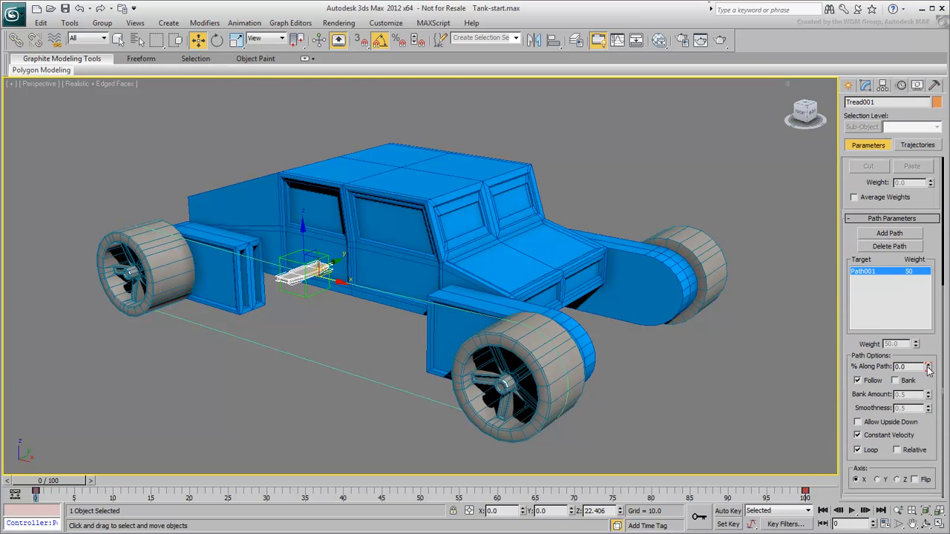
pyautogui.click(928, 363)
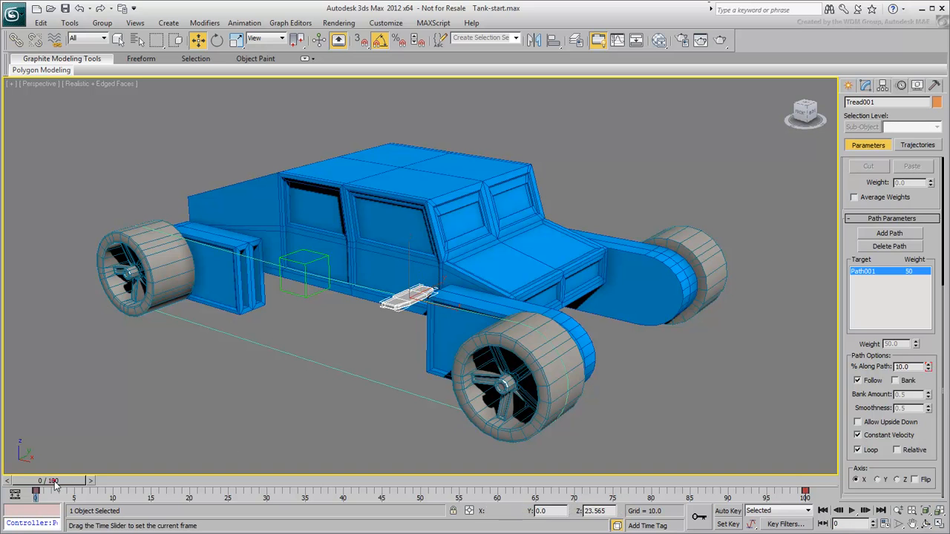
pyautogui.moveTo(55, 490); pyautogui.dragTo(189, 490)
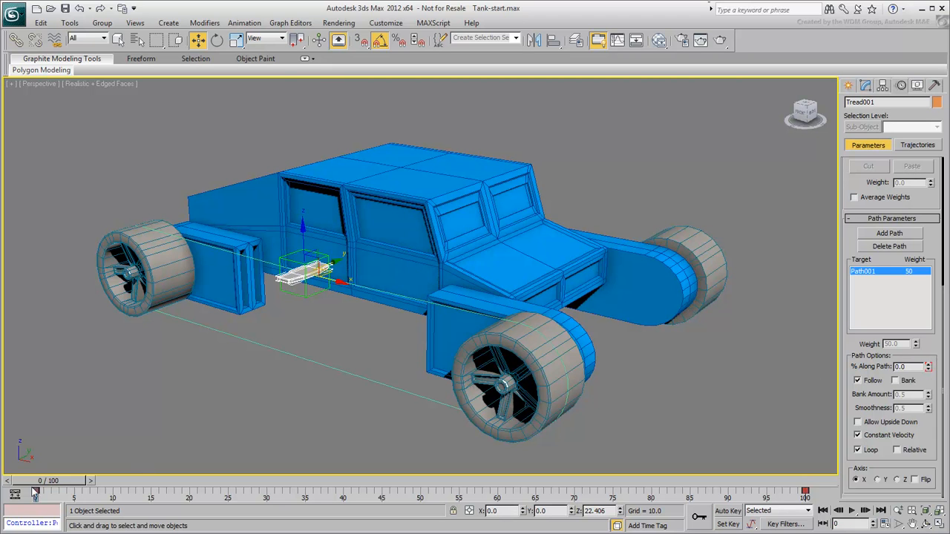
pyautogui.moveTo(188, 400)
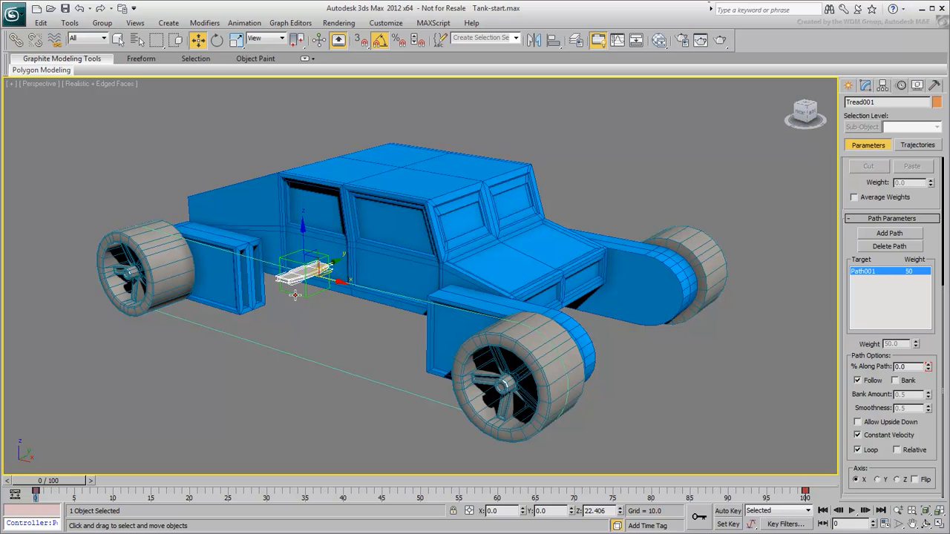
# Step: Pair Dummy001's path Percent with Tread001's path Percent in Parameter Wiring
pyautogui.rightClick(297, 293)
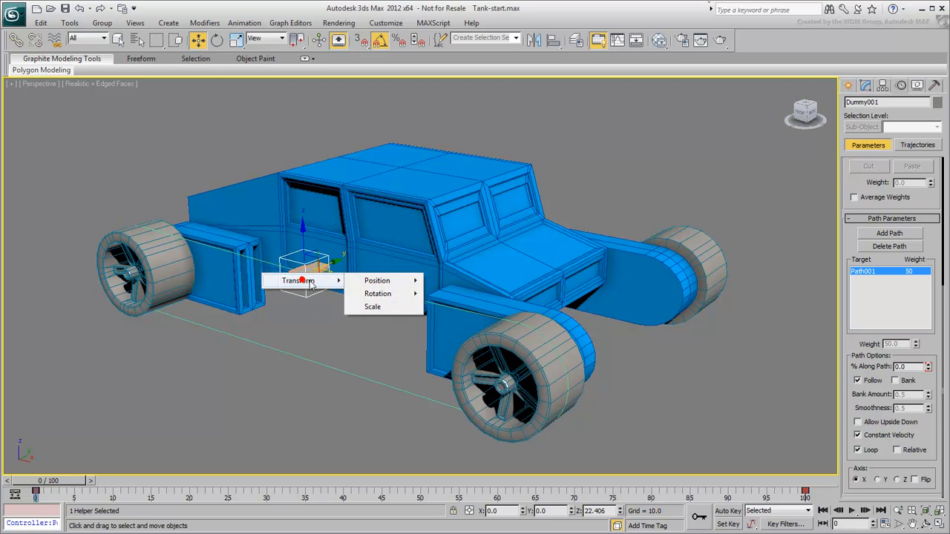
pyautogui.moveTo(377, 281)
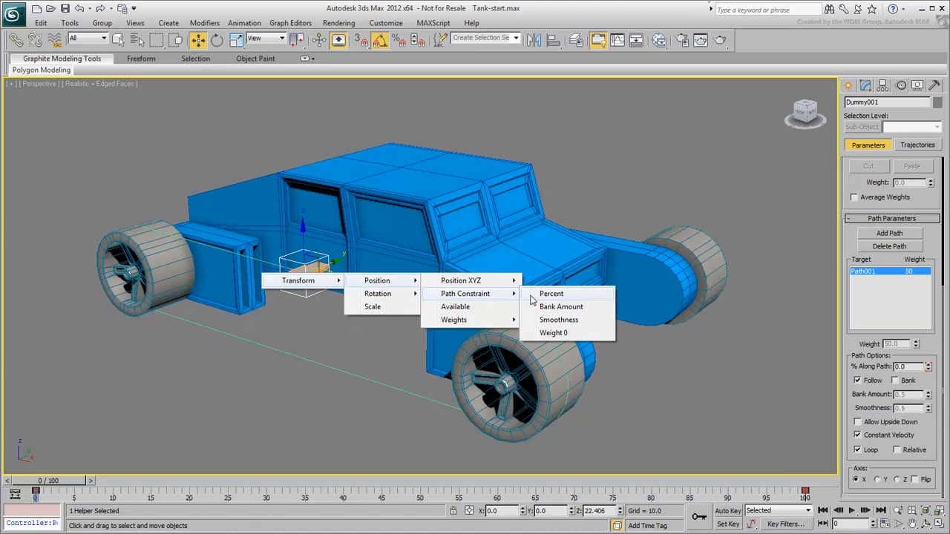
pyautogui.moveTo(555, 299)
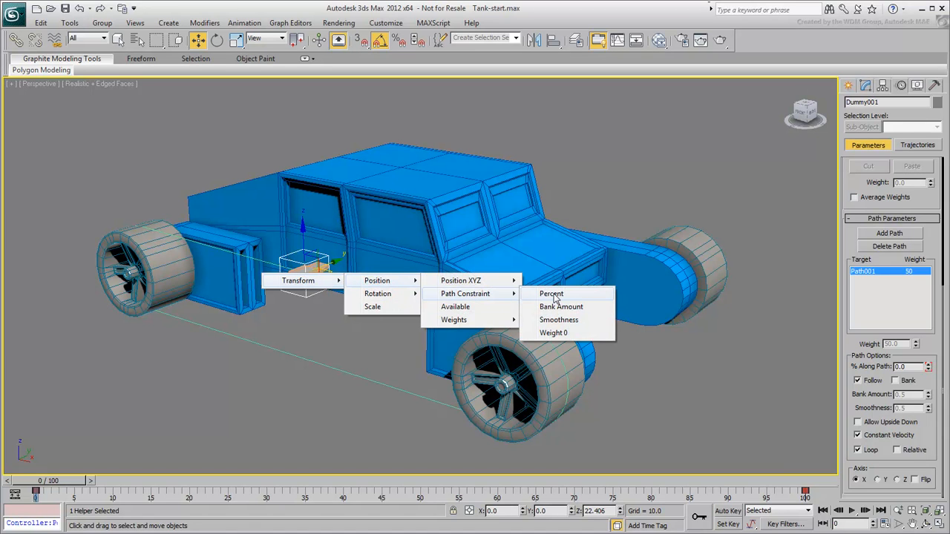
pyautogui.click(552, 293)
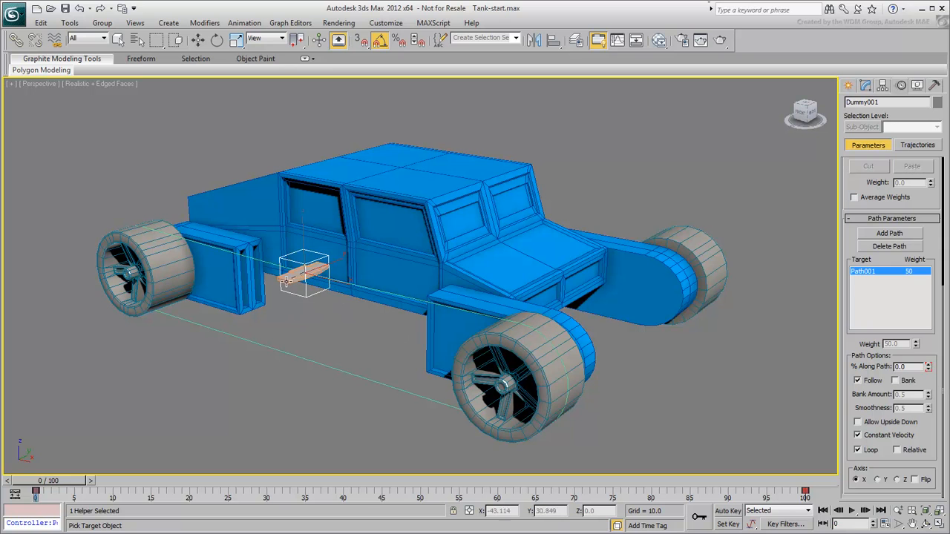
pyautogui.rightClick(305, 278)
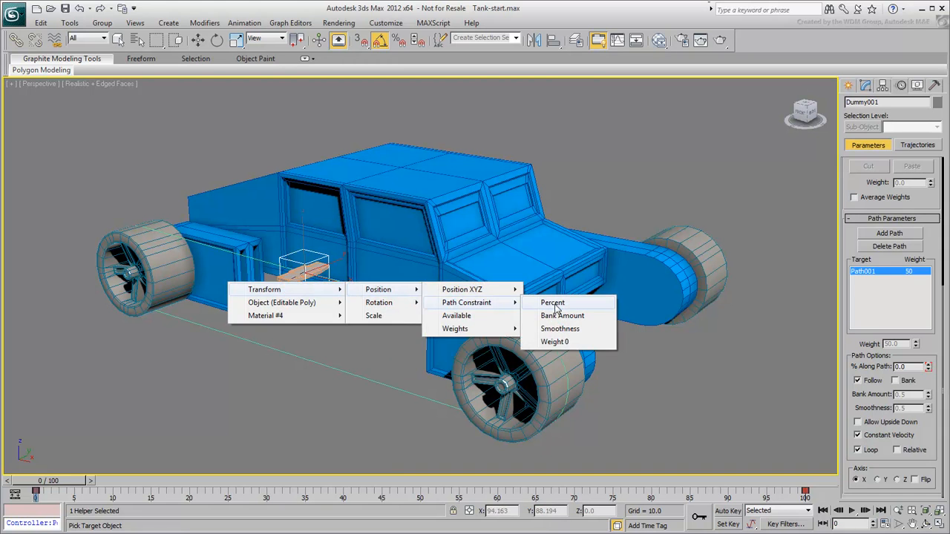
pyautogui.click(552, 302)
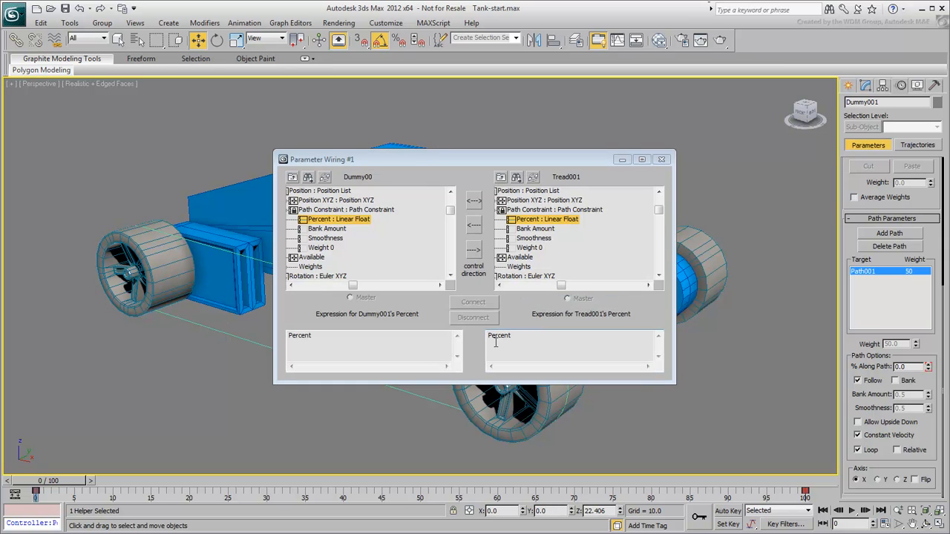
# Step: Connect the wire one-way so the dummy drives the tread, then close Parameter Wiring
pyautogui.click(474, 250)
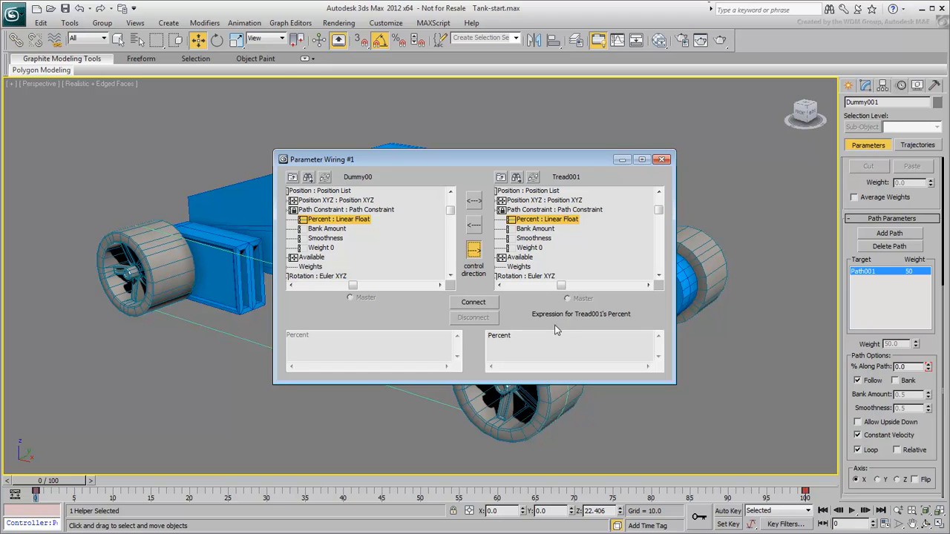
pyautogui.click(473, 303)
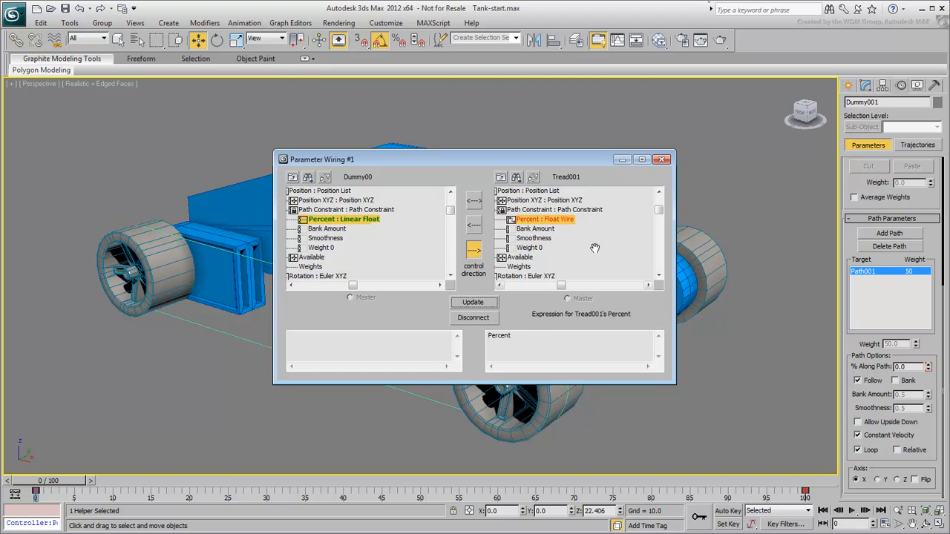
pyautogui.click(663, 159)
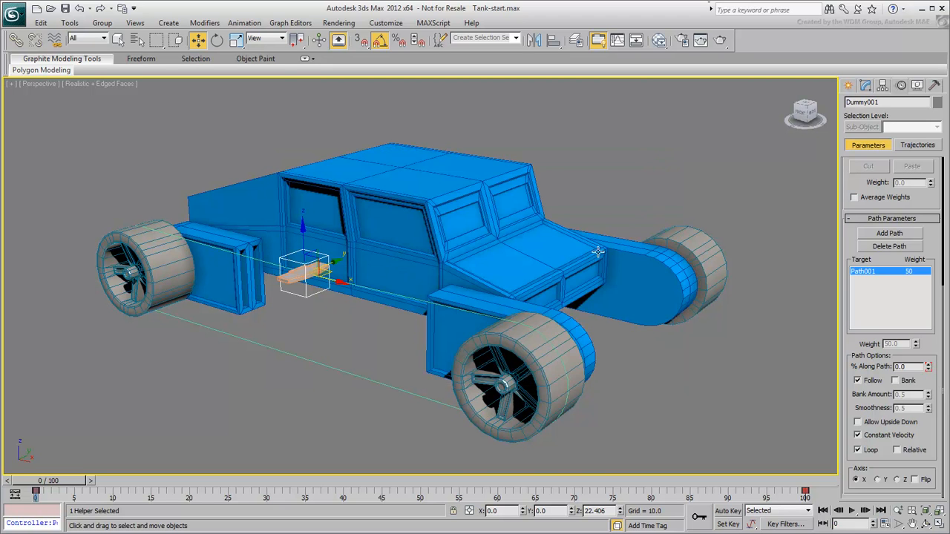
pyautogui.moveTo(285, 281)
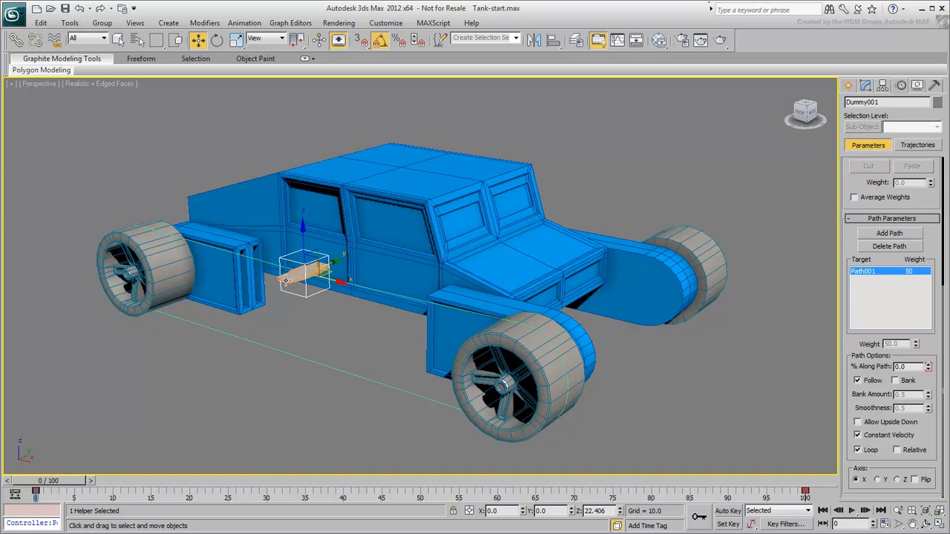
pyautogui.click(304, 278)
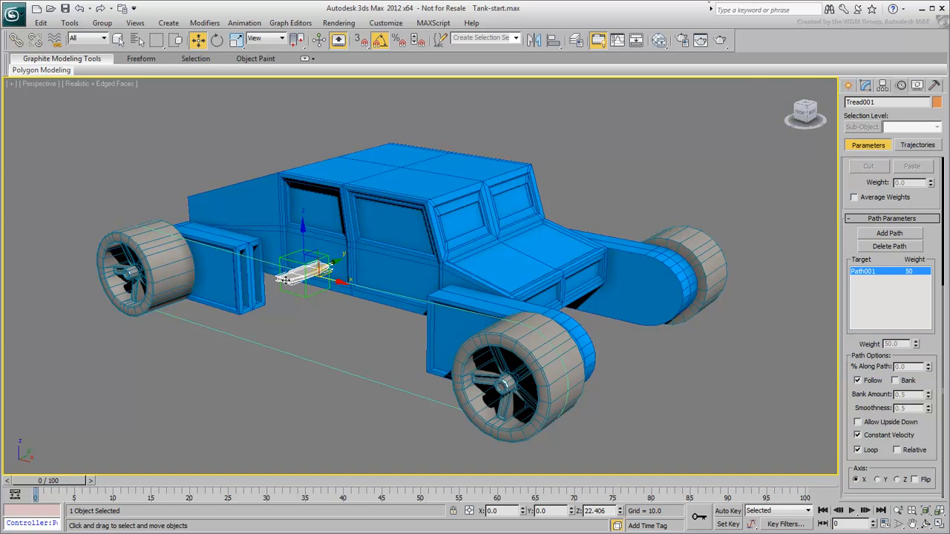
pyautogui.click(302, 275)
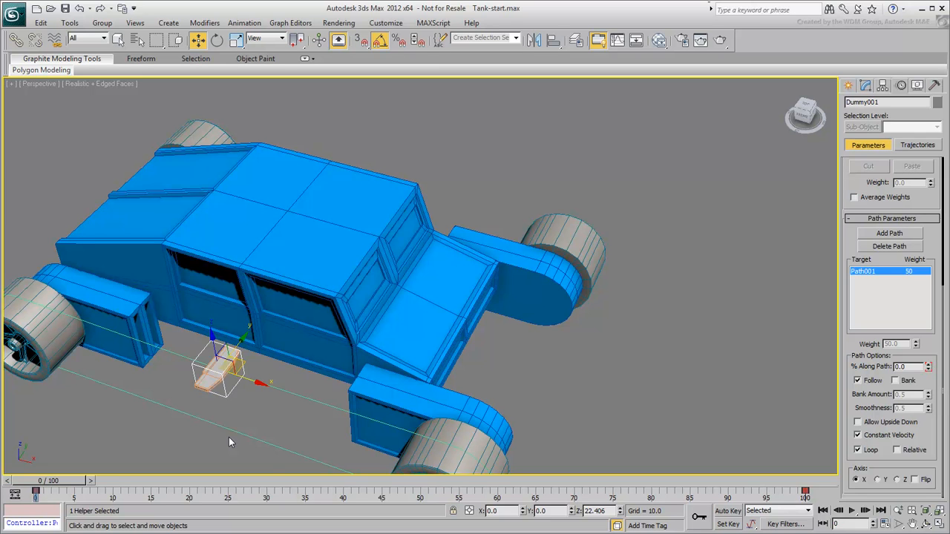
# Step: Clone Tread001 as instance Tread002 in place, then reselect Tread001 from the scene list
pyautogui.click(216, 371)
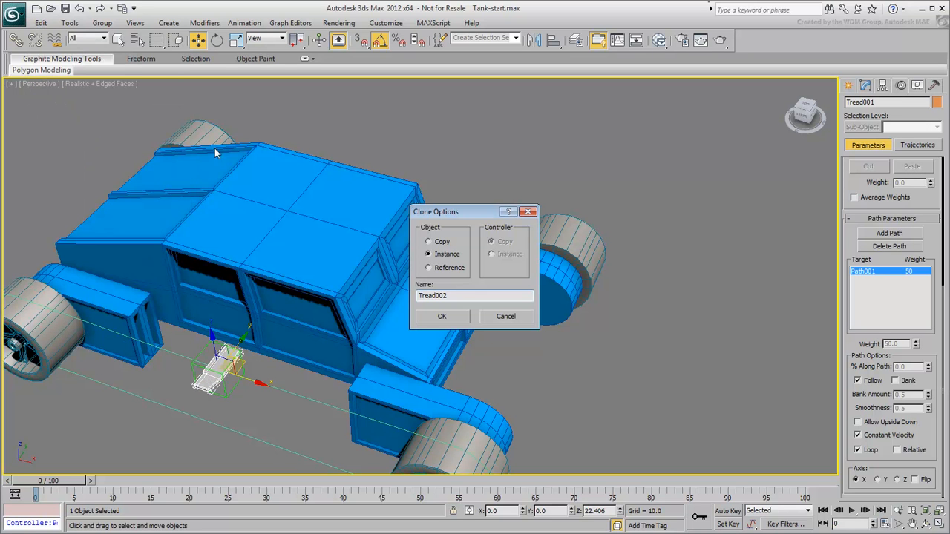
pyautogui.click(441, 316)
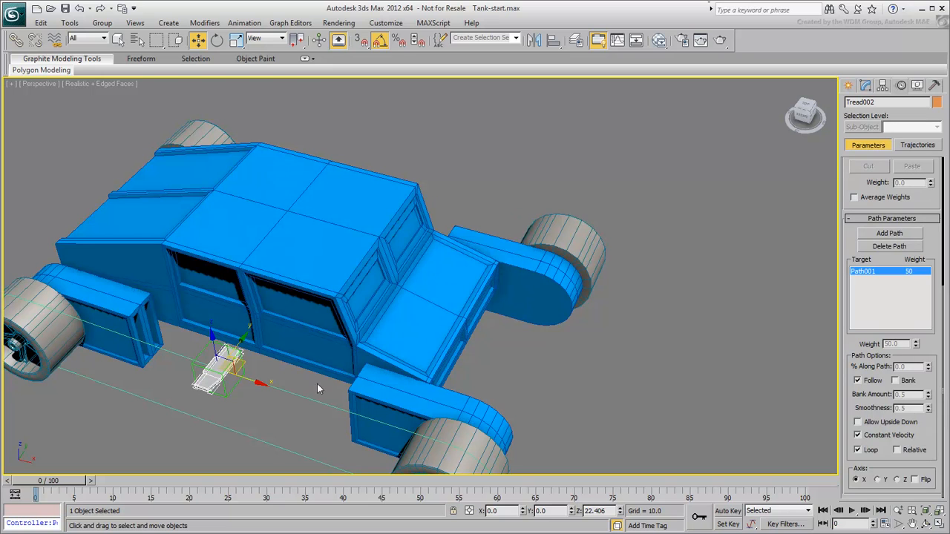
pyautogui.moveTo(156, 389)
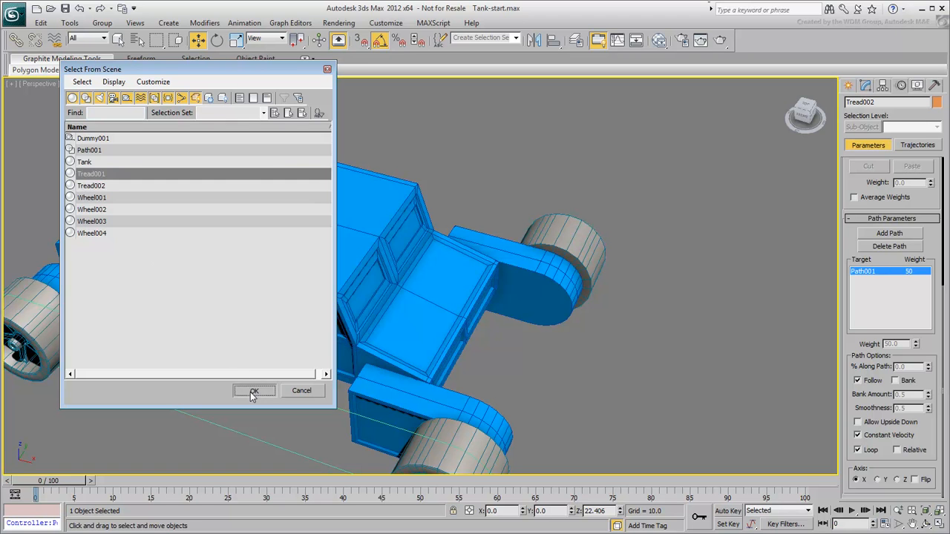
pyautogui.click(254, 391)
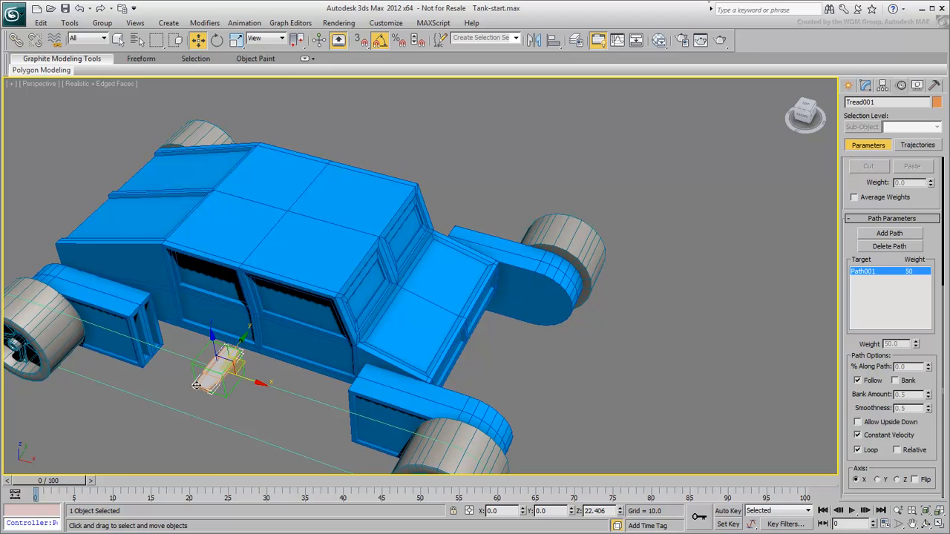
# Step: Pair Tread001's path Percent with Tread002's path Percent in Parameter Wiring
pyautogui.rightClick(215, 382)
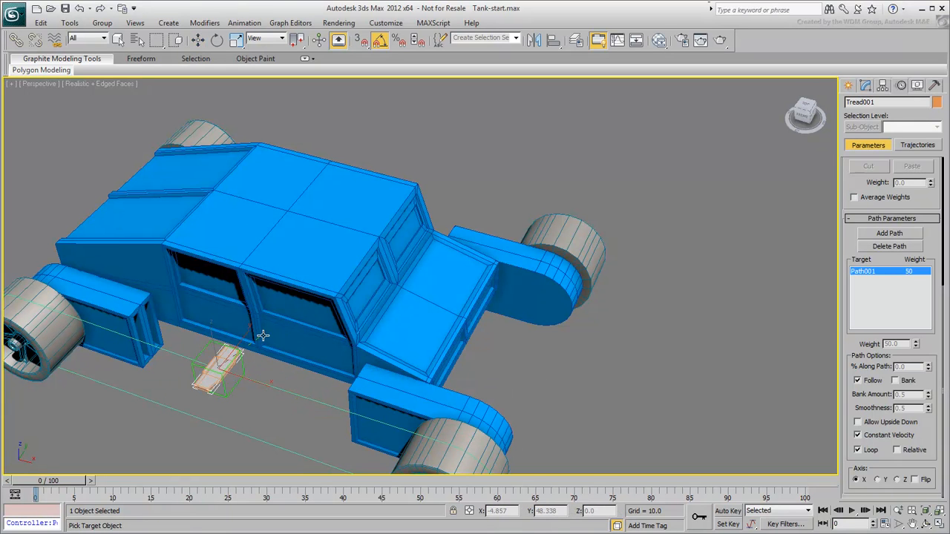
pyautogui.press('h')
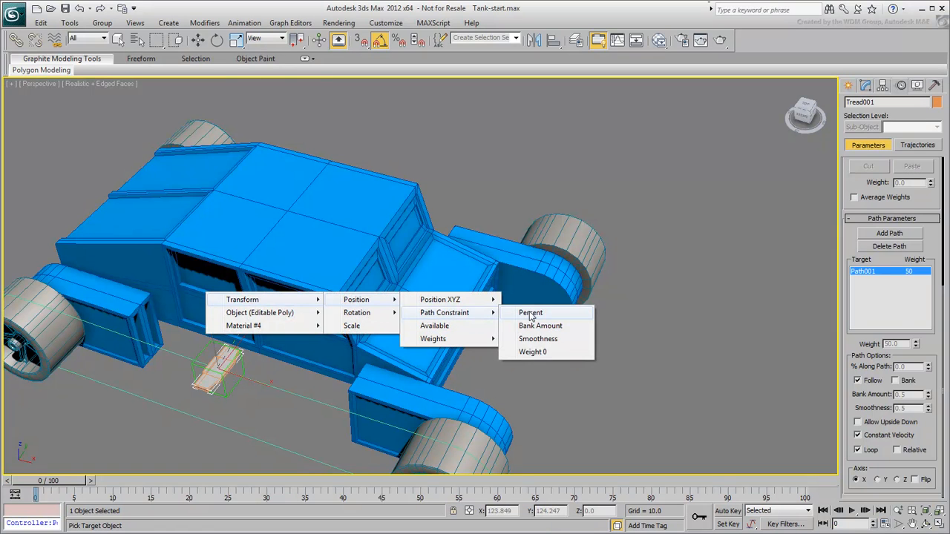
pyautogui.click(530, 313)
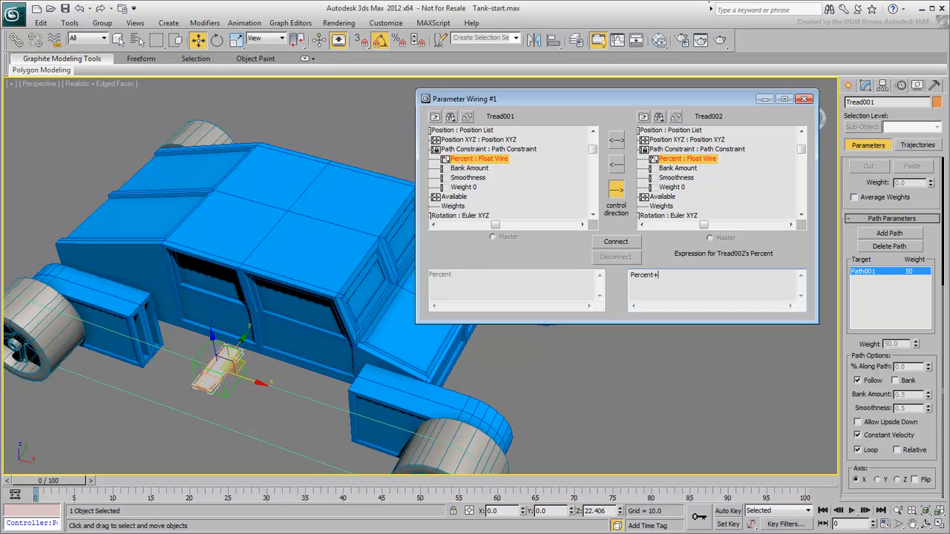
# Step: Connect Tread002 as Percent+0.1, then refine the expression to Percent+0.015 and update
pyautogui.write('0.1')
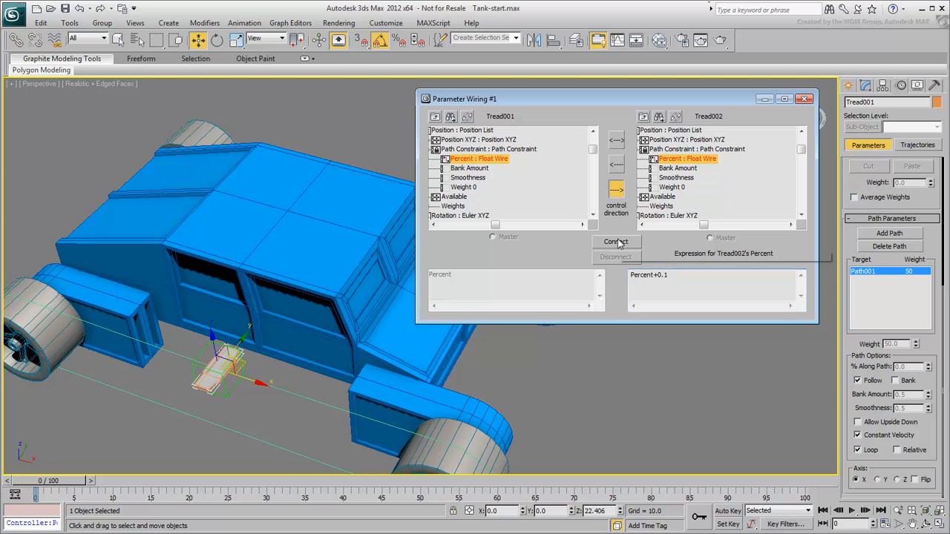
pyautogui.click(616, 242)
pyautogui.write('03')
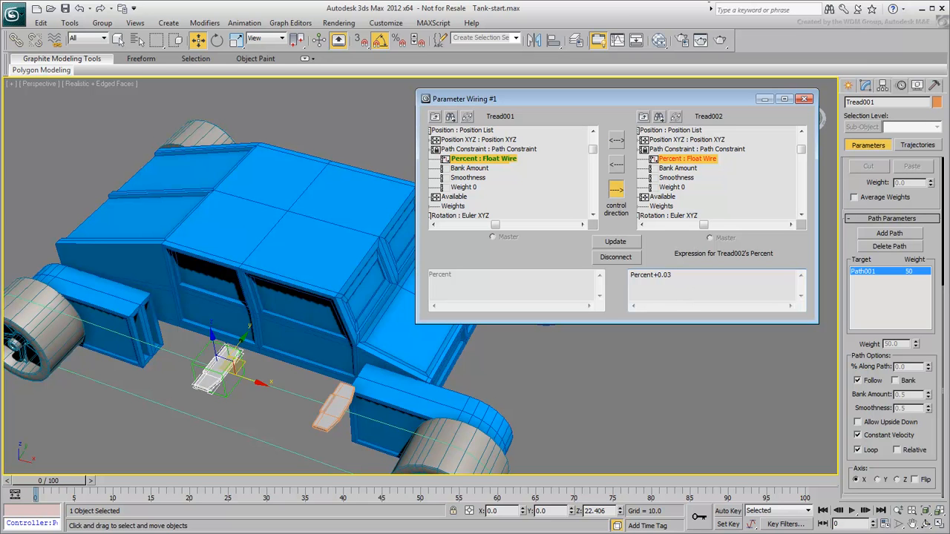
pyautogui.click(615, 241)
pyautogui.write('15')
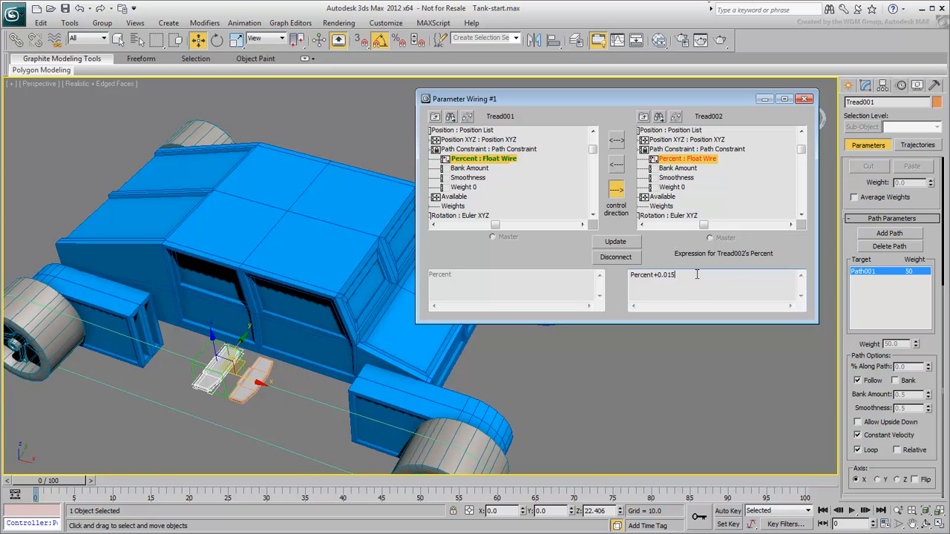
pyautogui.click(615, 241)
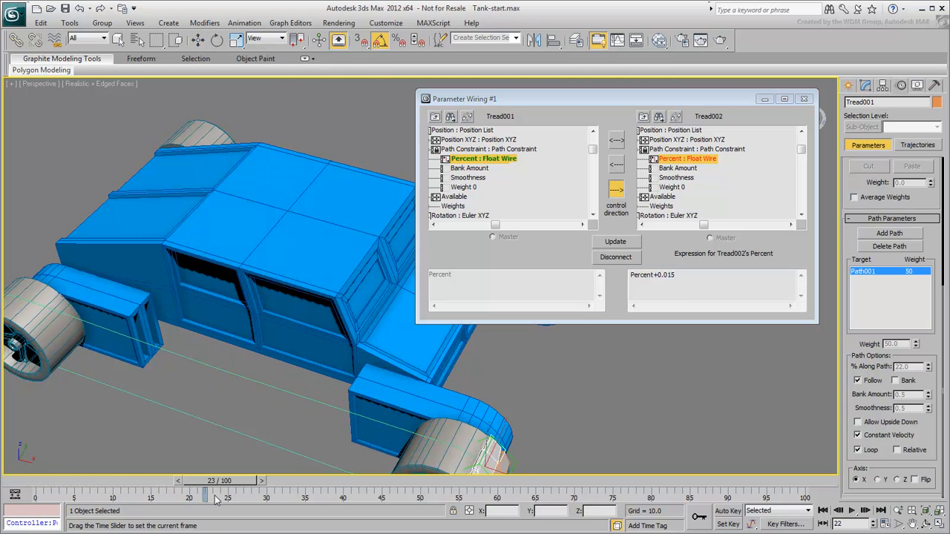
# Step: Scrub to frame 23 and frame 77 to preview both wired treads moving together
pyautogui.moveTo(206, 496); pyautogui.dragTo(622, 497)
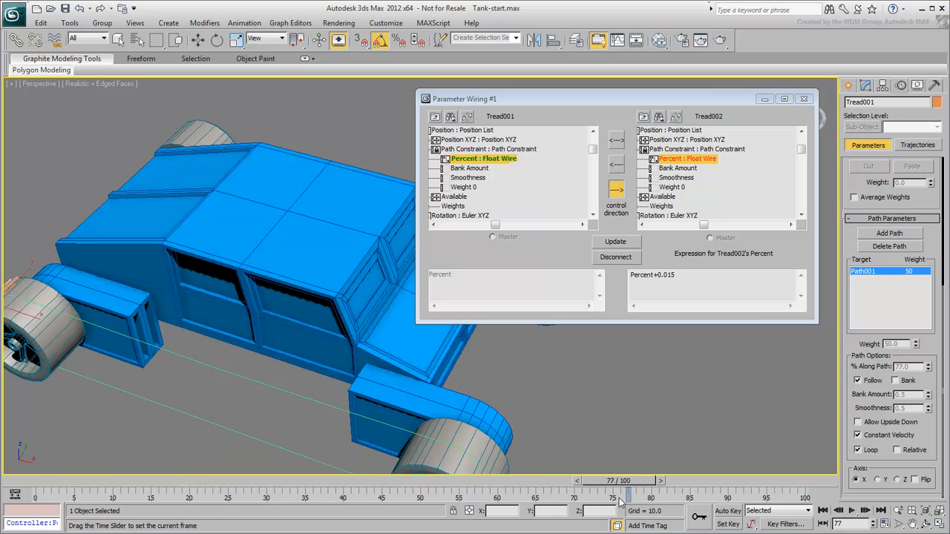
pyautogui.moveTo(619, 497); pyautogui.dragTo(490, 497)
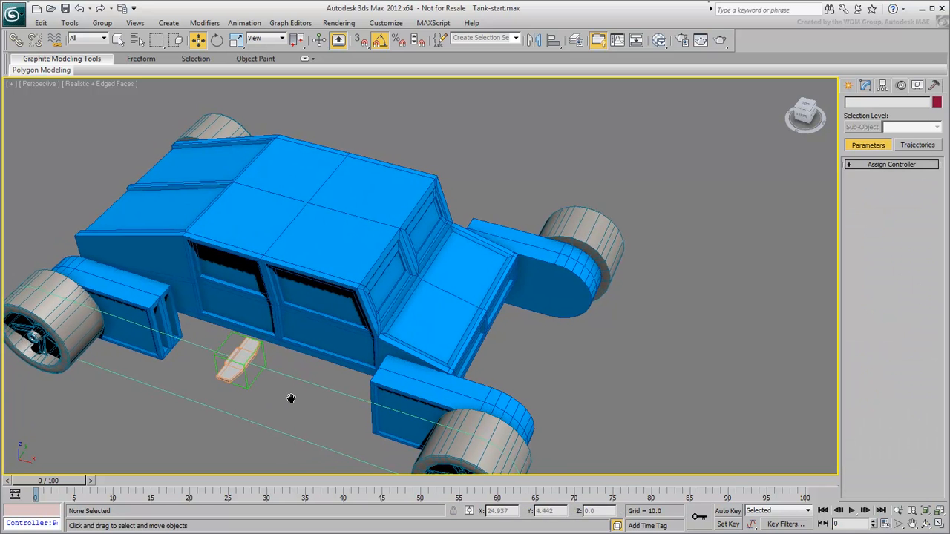
# Step: Orbit the view around the tank after deleting Tread002
pyautogui.moveTo(291, 398); pyautogui.dragTo(646, 378)
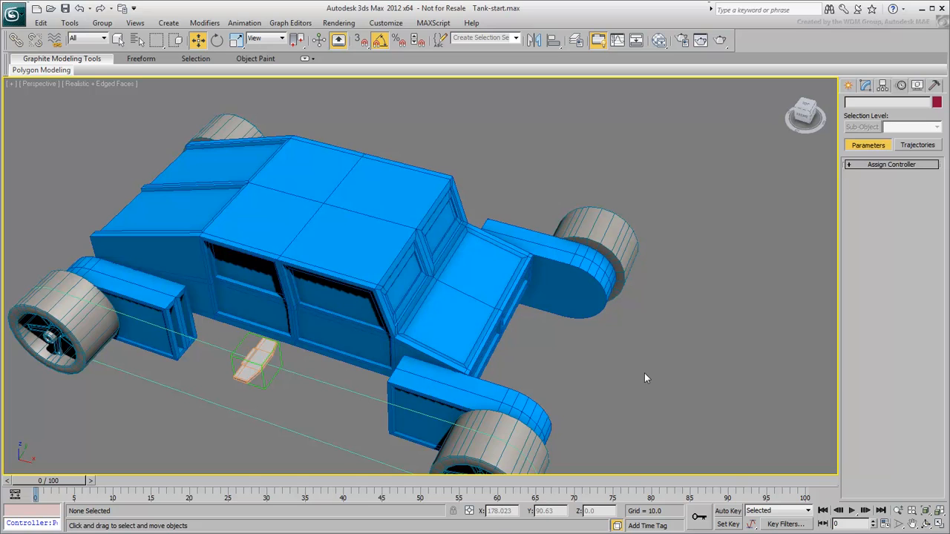